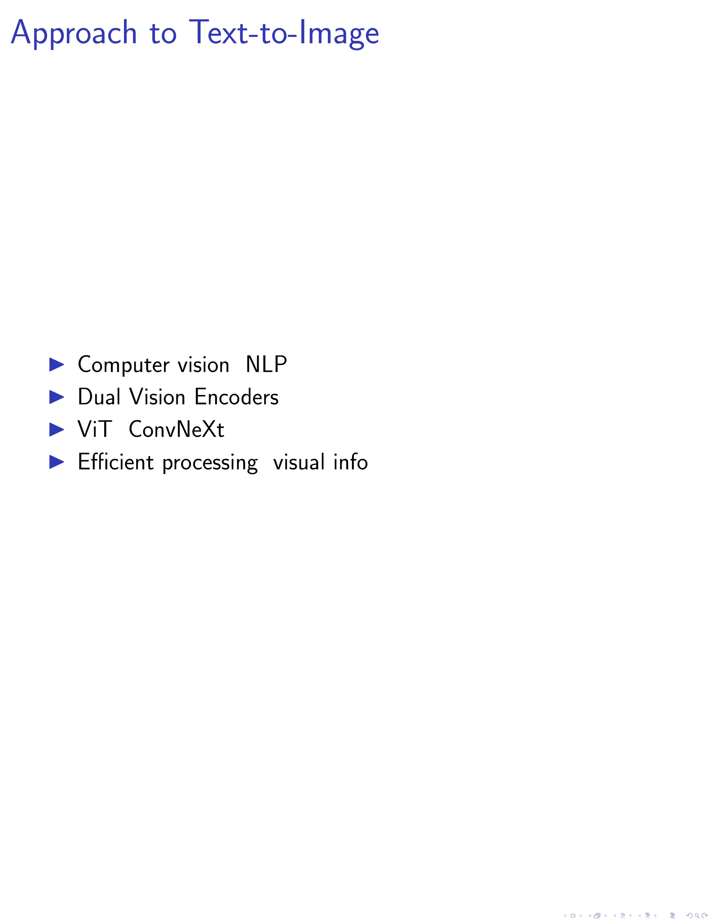
Advance from the Approach to Text-to-Image slide to Patch Info Mining.
key("Right")
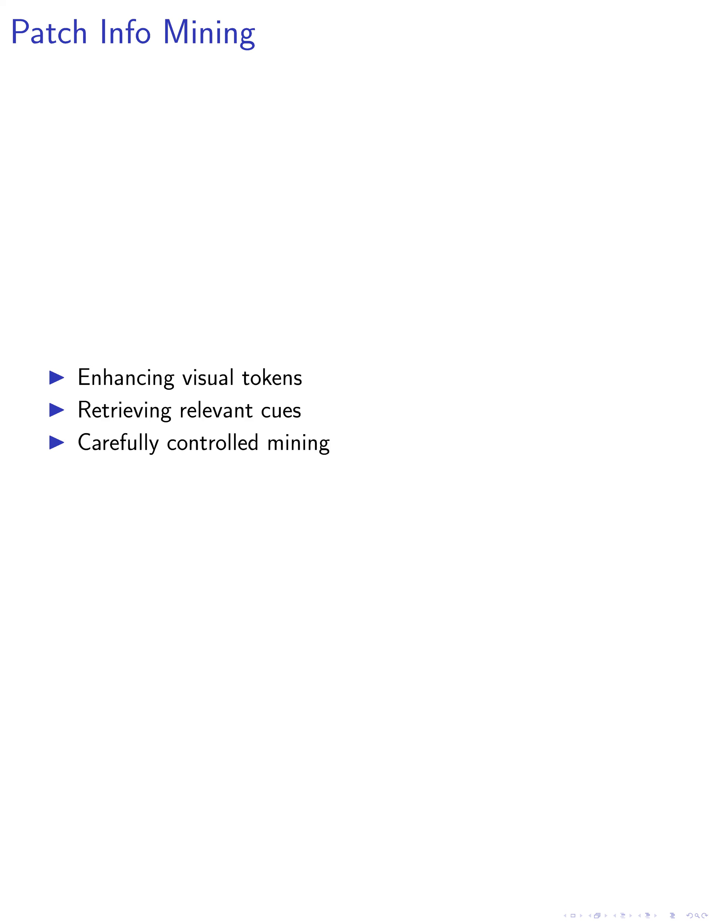
Advance to the Text Image Generation slide with its three bullet points.
key("Right")
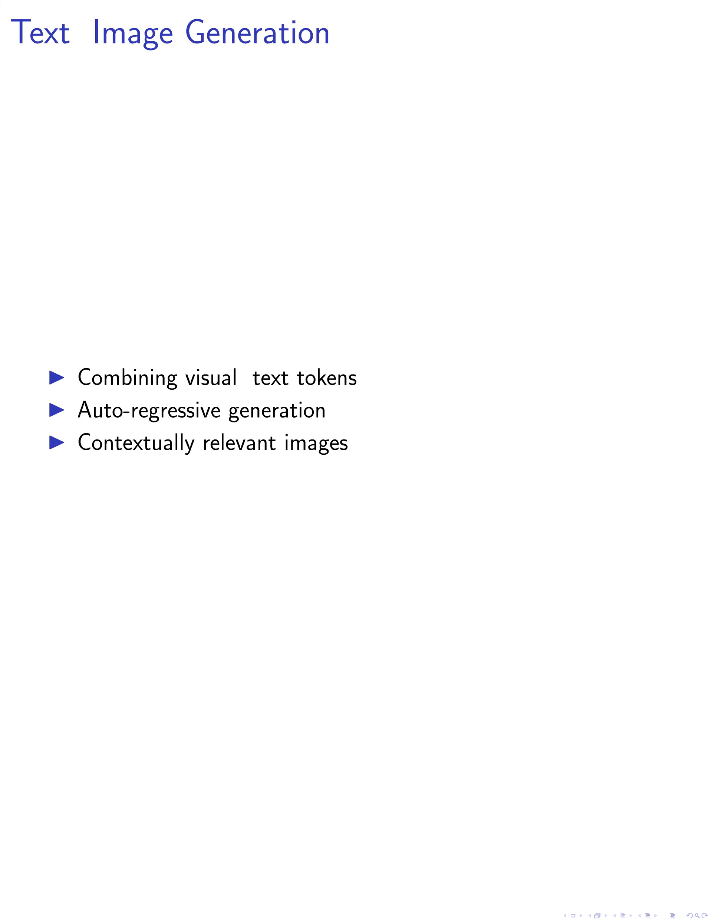
Advance from Text Image Generation to the High-Quality Datasets slide.
key("Right")
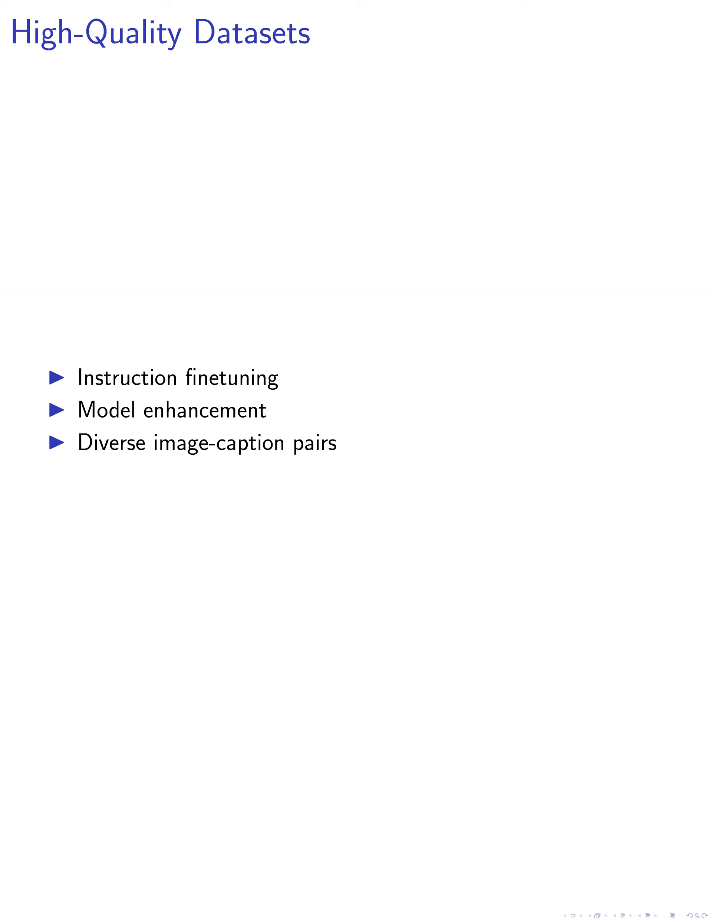